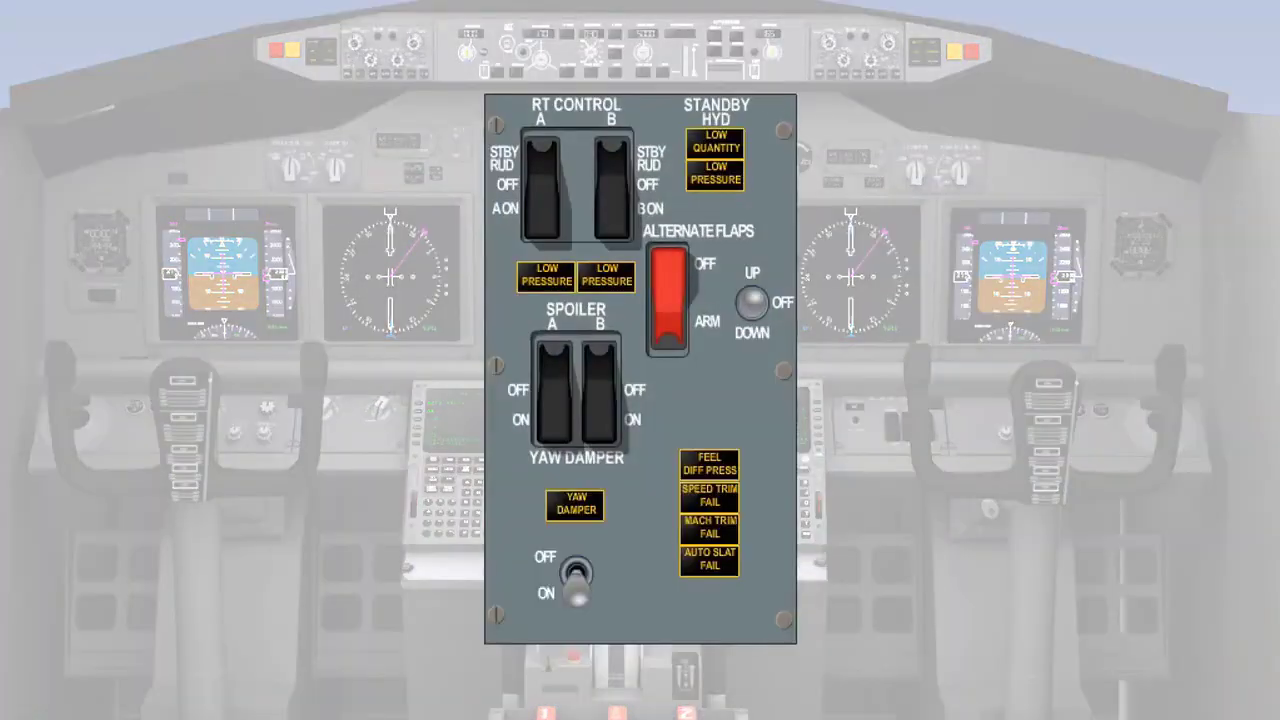
- Highlight the yaw damper OFF/ON switch, then the YAW DAMPER annunciator light on the flight control panel
click(570, 580)
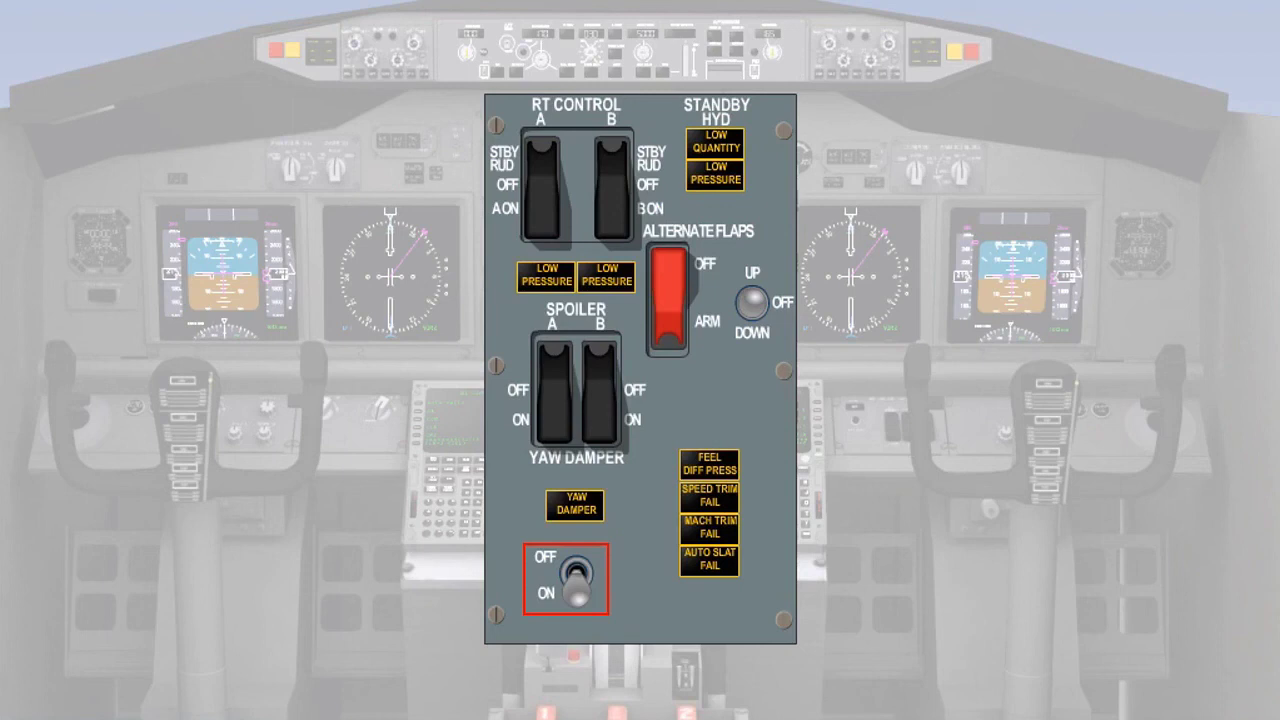
click(572, 580)
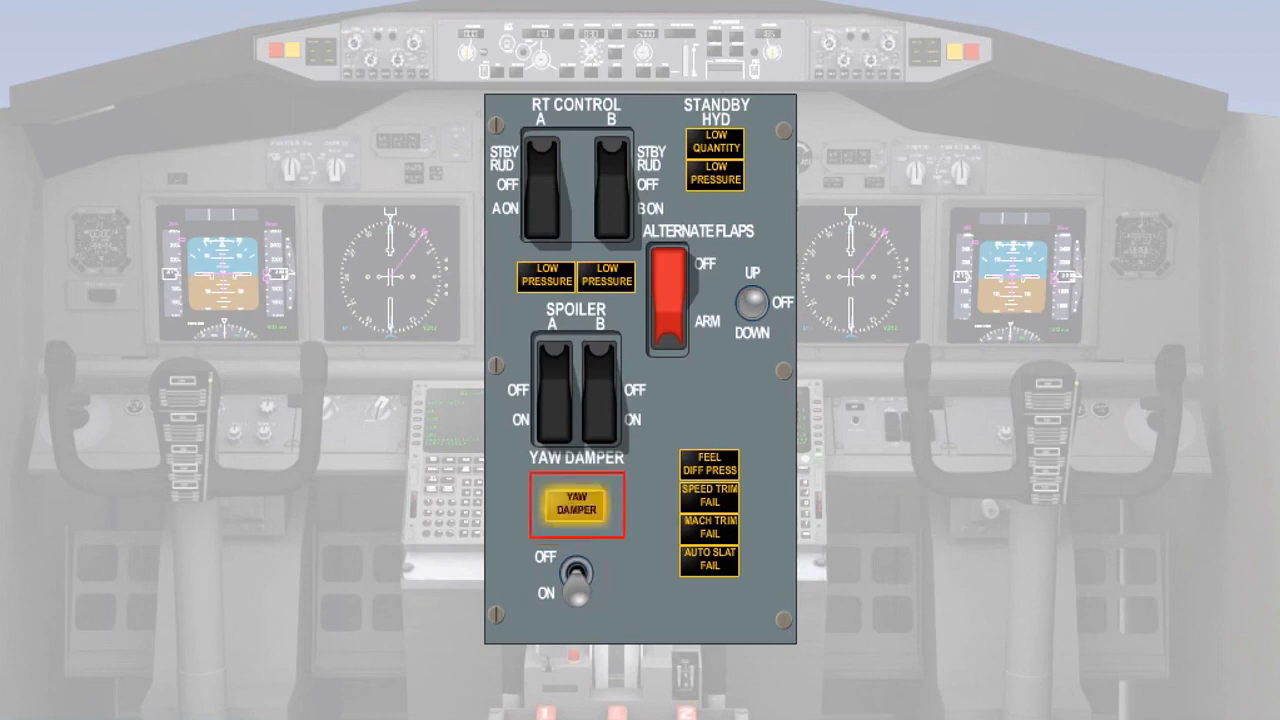